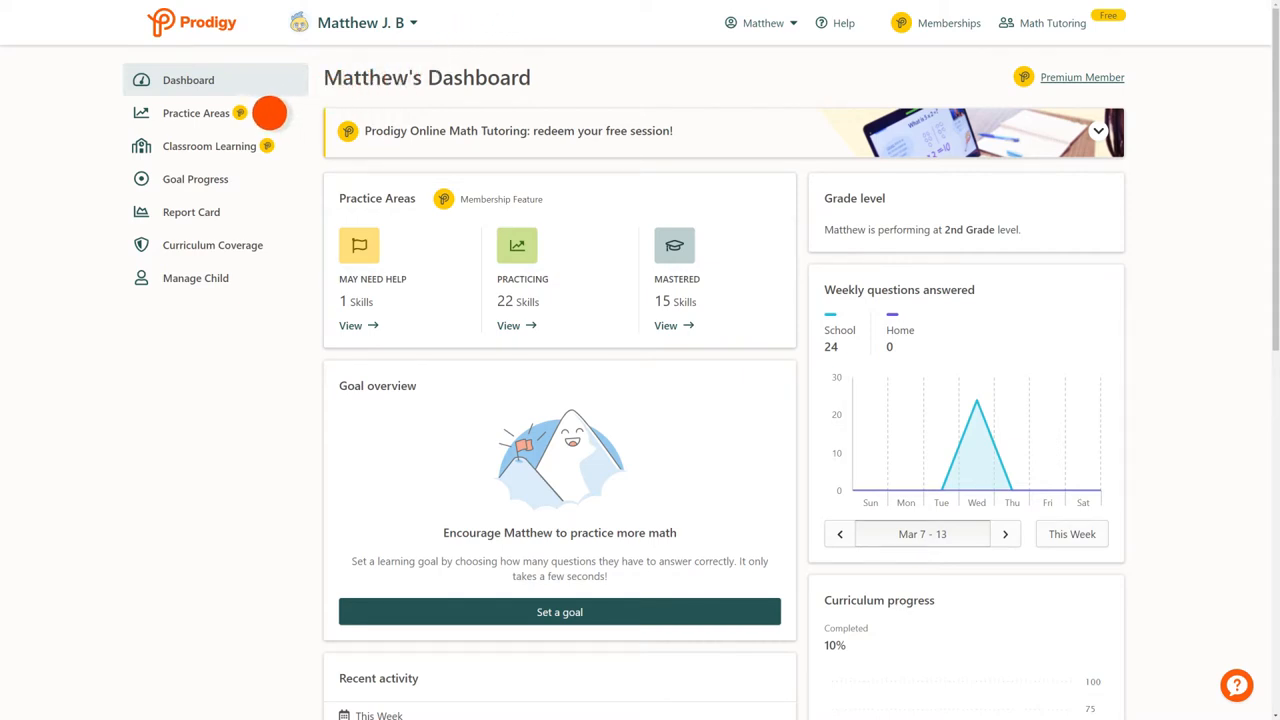
Step: Open Practice Areas and expand sample questions for 'Subtraction with images - towards 20'
{"action": "left_click", "coordinate": [196, 113]}
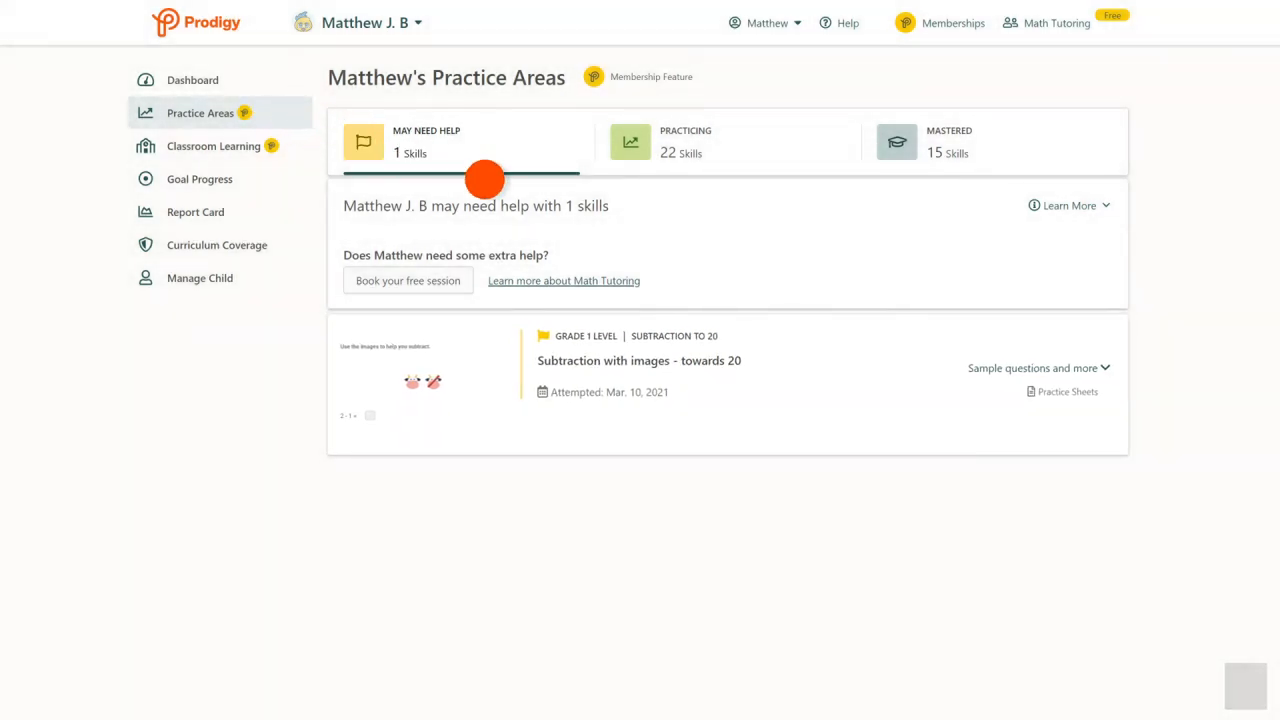
{"action": "left_click", "coordinate": [1032, 368]}
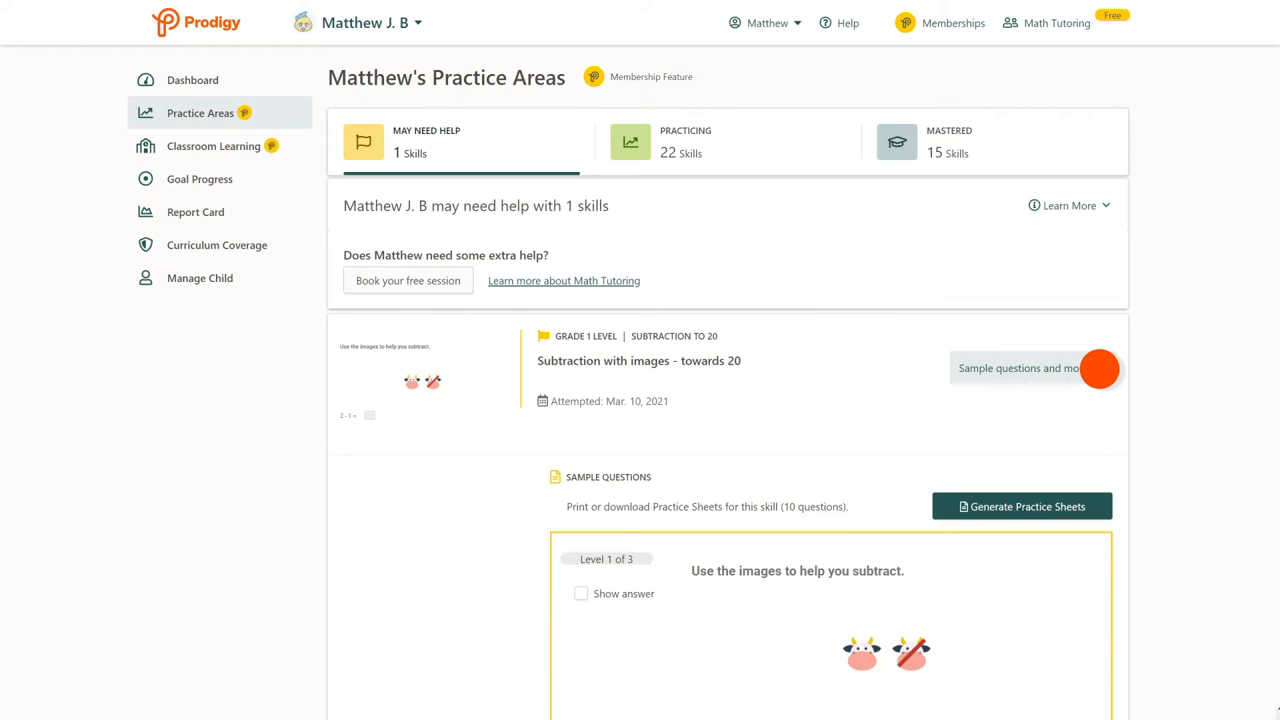
{"action": "scroll", "scroll_direction": "down", "scroll_amount": 3}
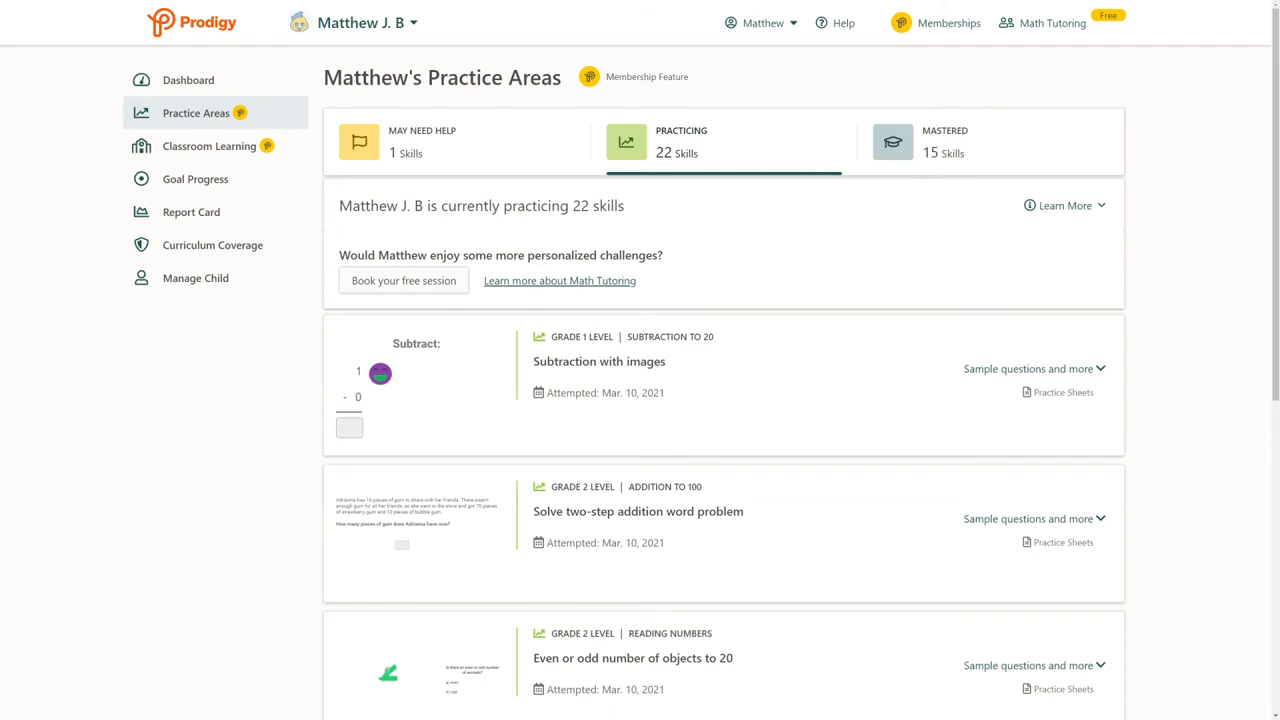
Step: Scroll through Matthew's practicing skills list down toward the mastered skills
{"action": "scroll", "scroll_direction": "down", "scroll_amount": 3}
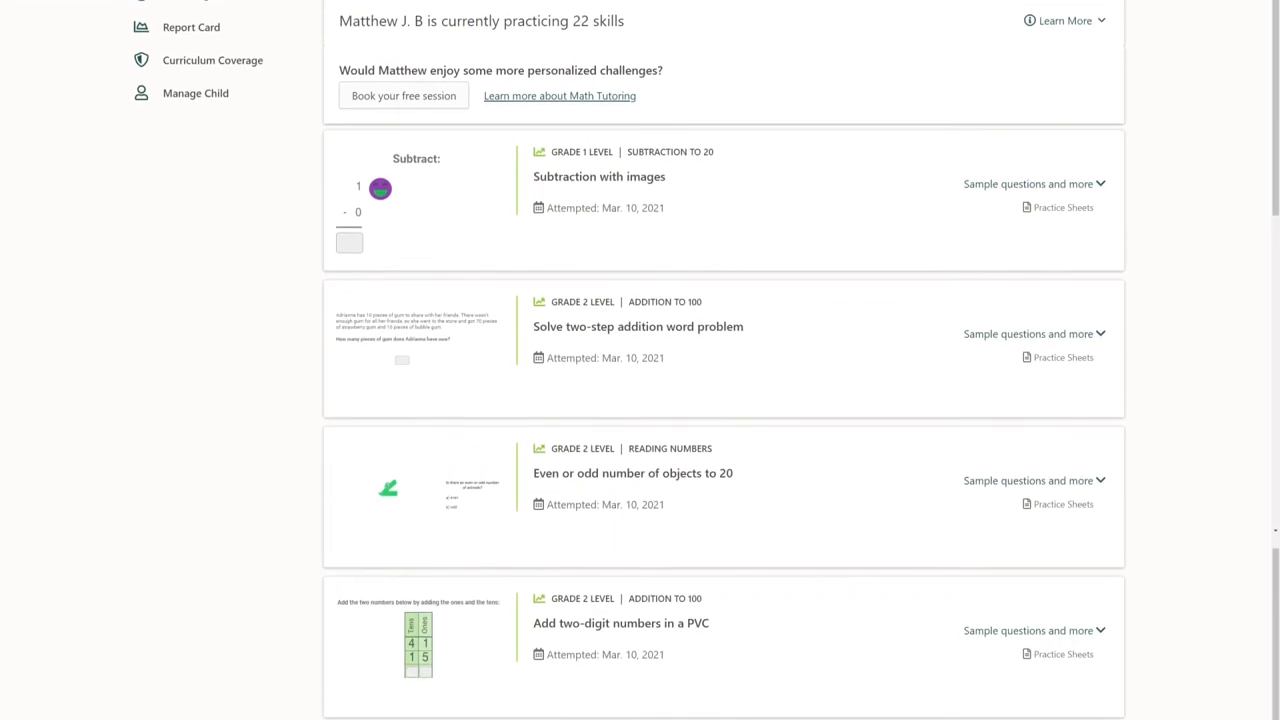
{"action": "scroll", "scroll_direction": "down", "scroll_amount": 3}
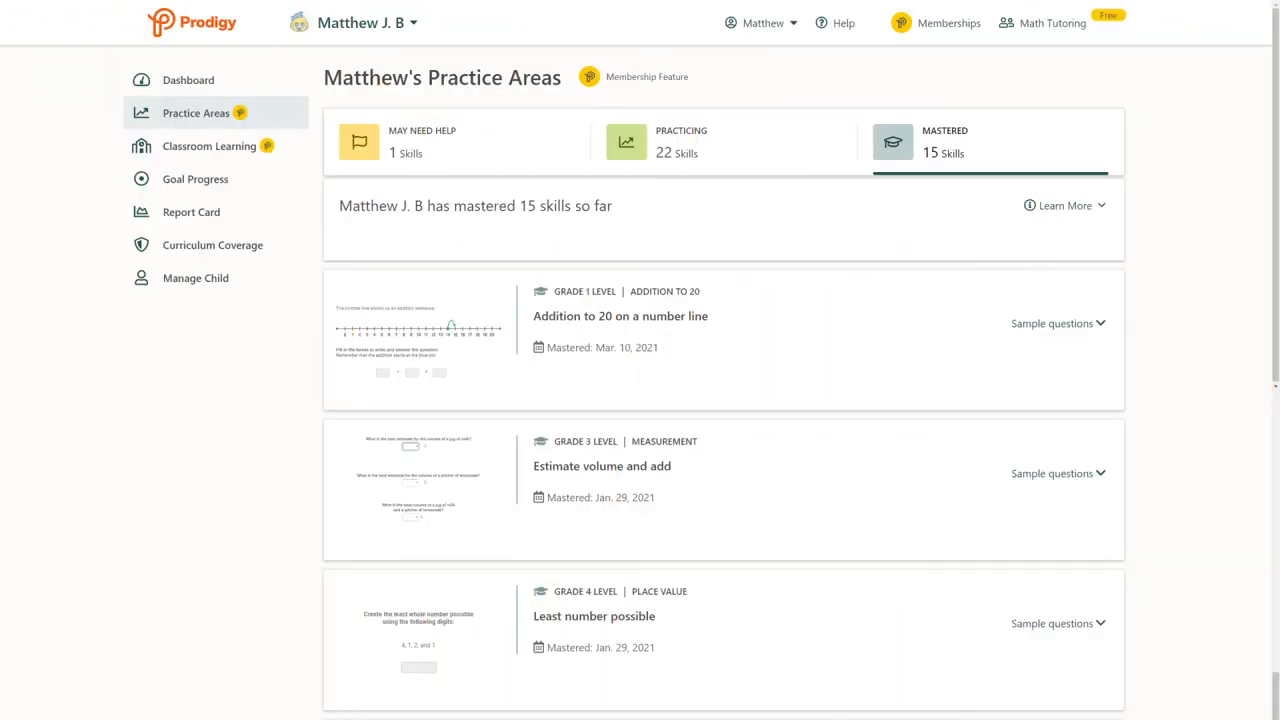
Step: Expand sample questions for 'Estimate volume and add' and show the Level 1 answers
{"action": "scroll", "scroll_direction": "down", "scroll_amount": 3}
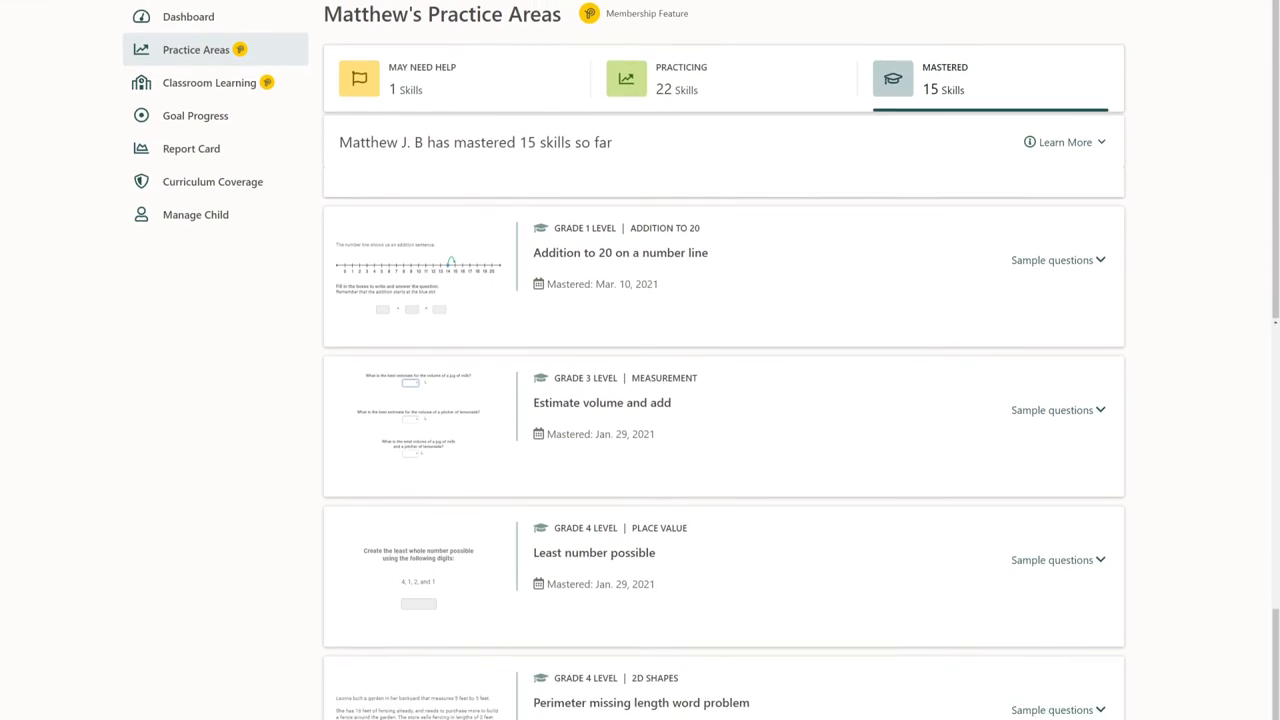
{"action": "scroll", "scroll_direction": "down", "scroll_amount": 3}
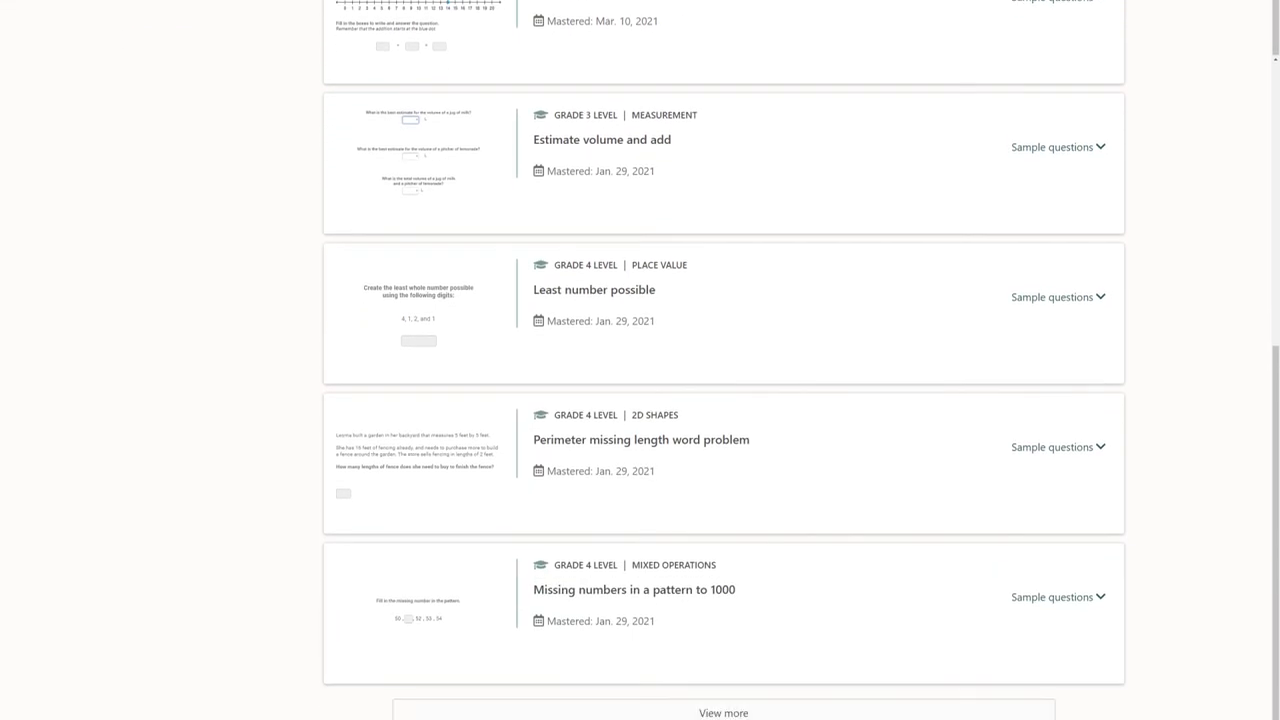
{"action": "scroll", "scroll_direction": "down", "scroll_amount": 3}
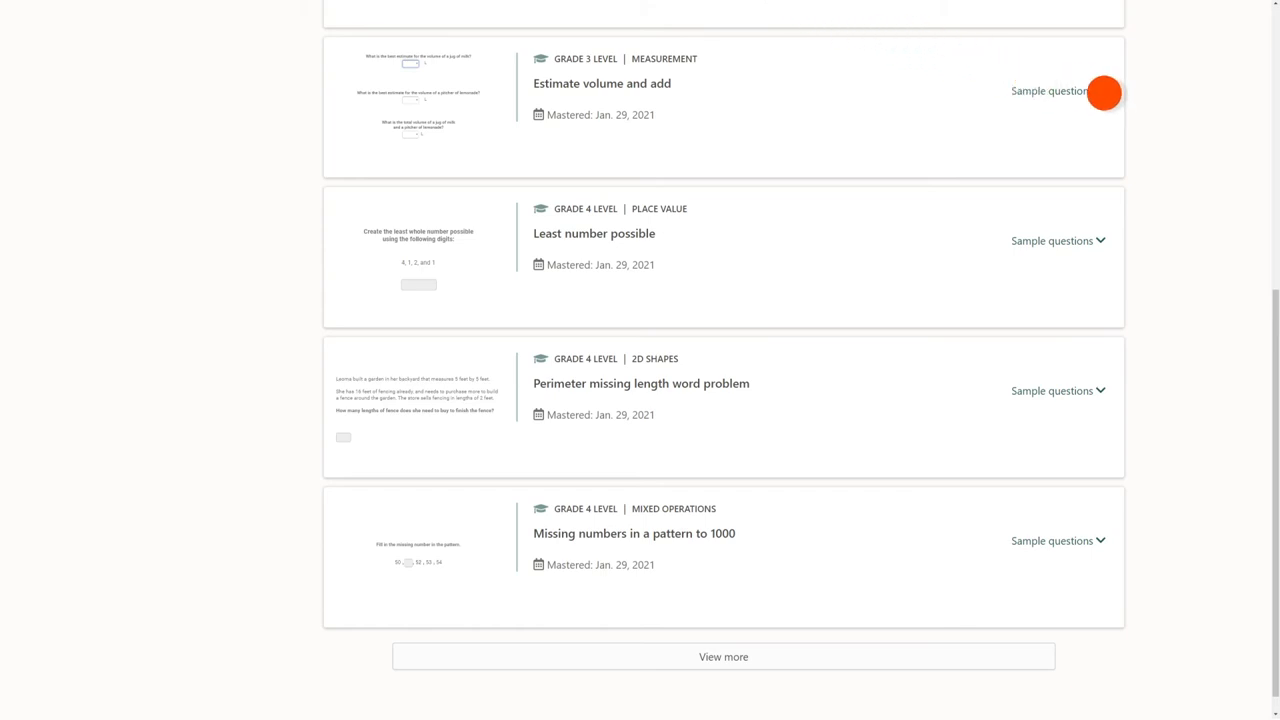
{"action": "left_click", "coordinate": [1048, 91]}
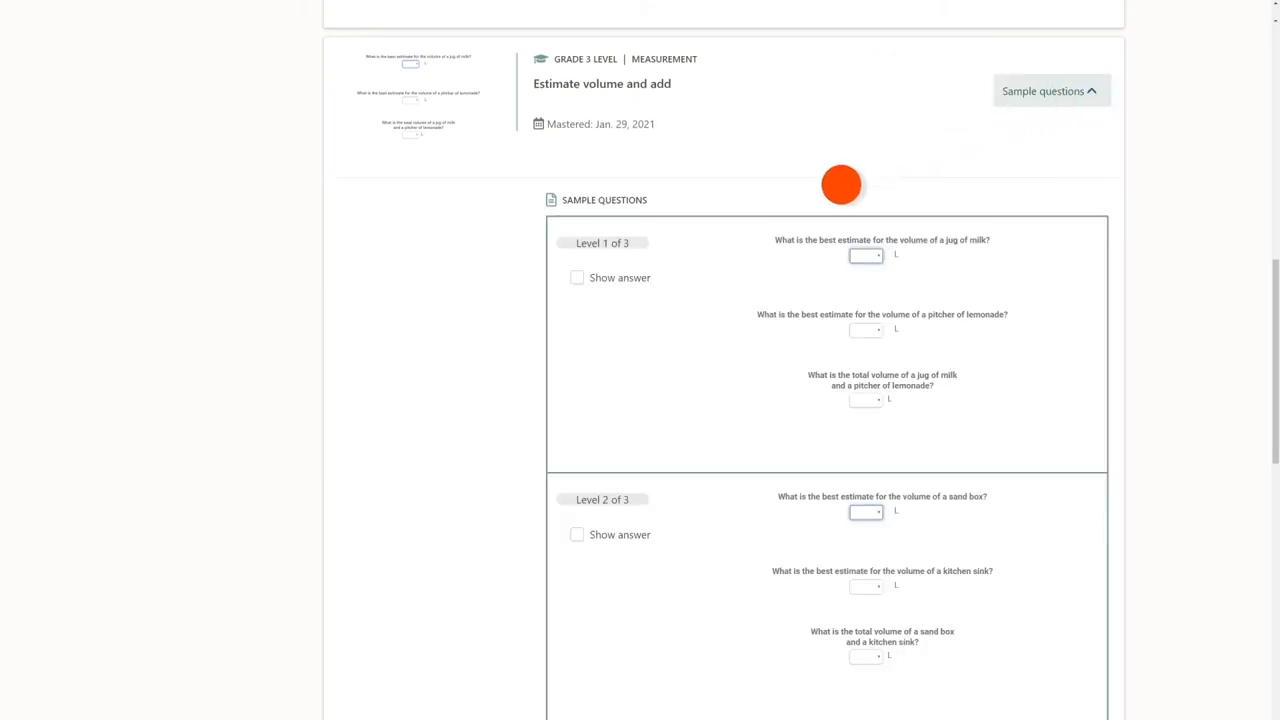
{"action": "left_click", "coordinate": [577, 277]}
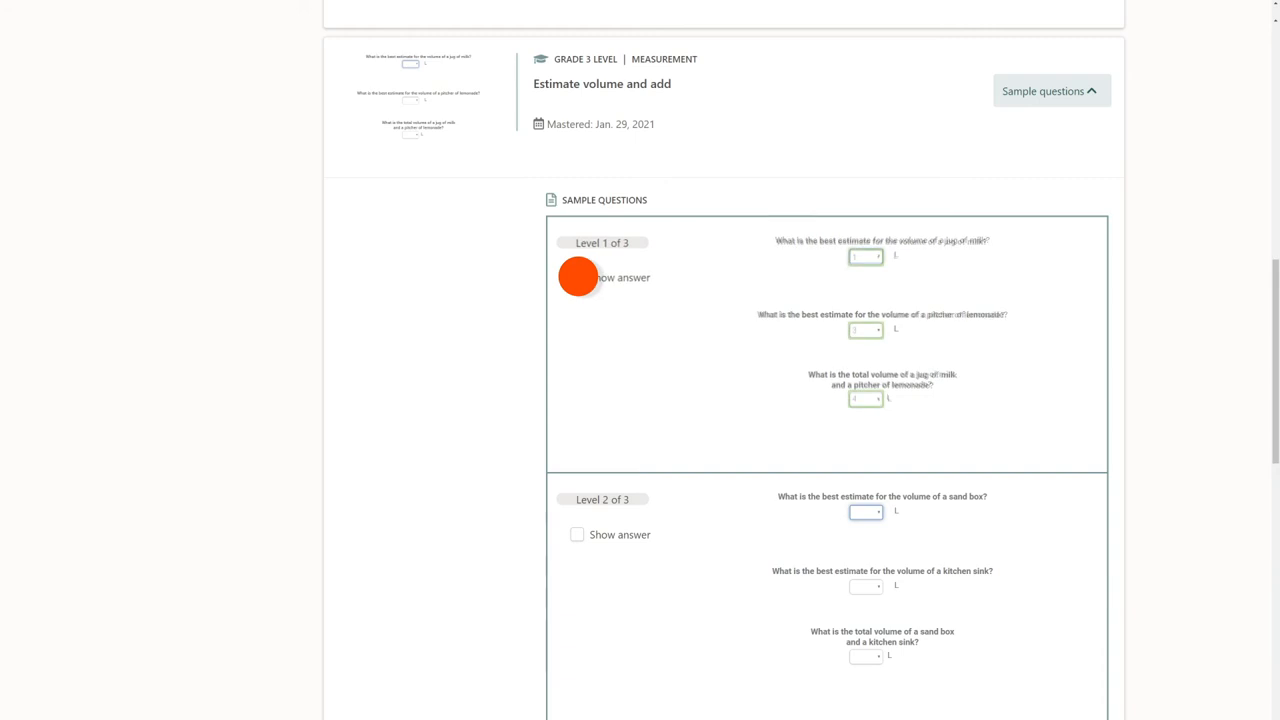